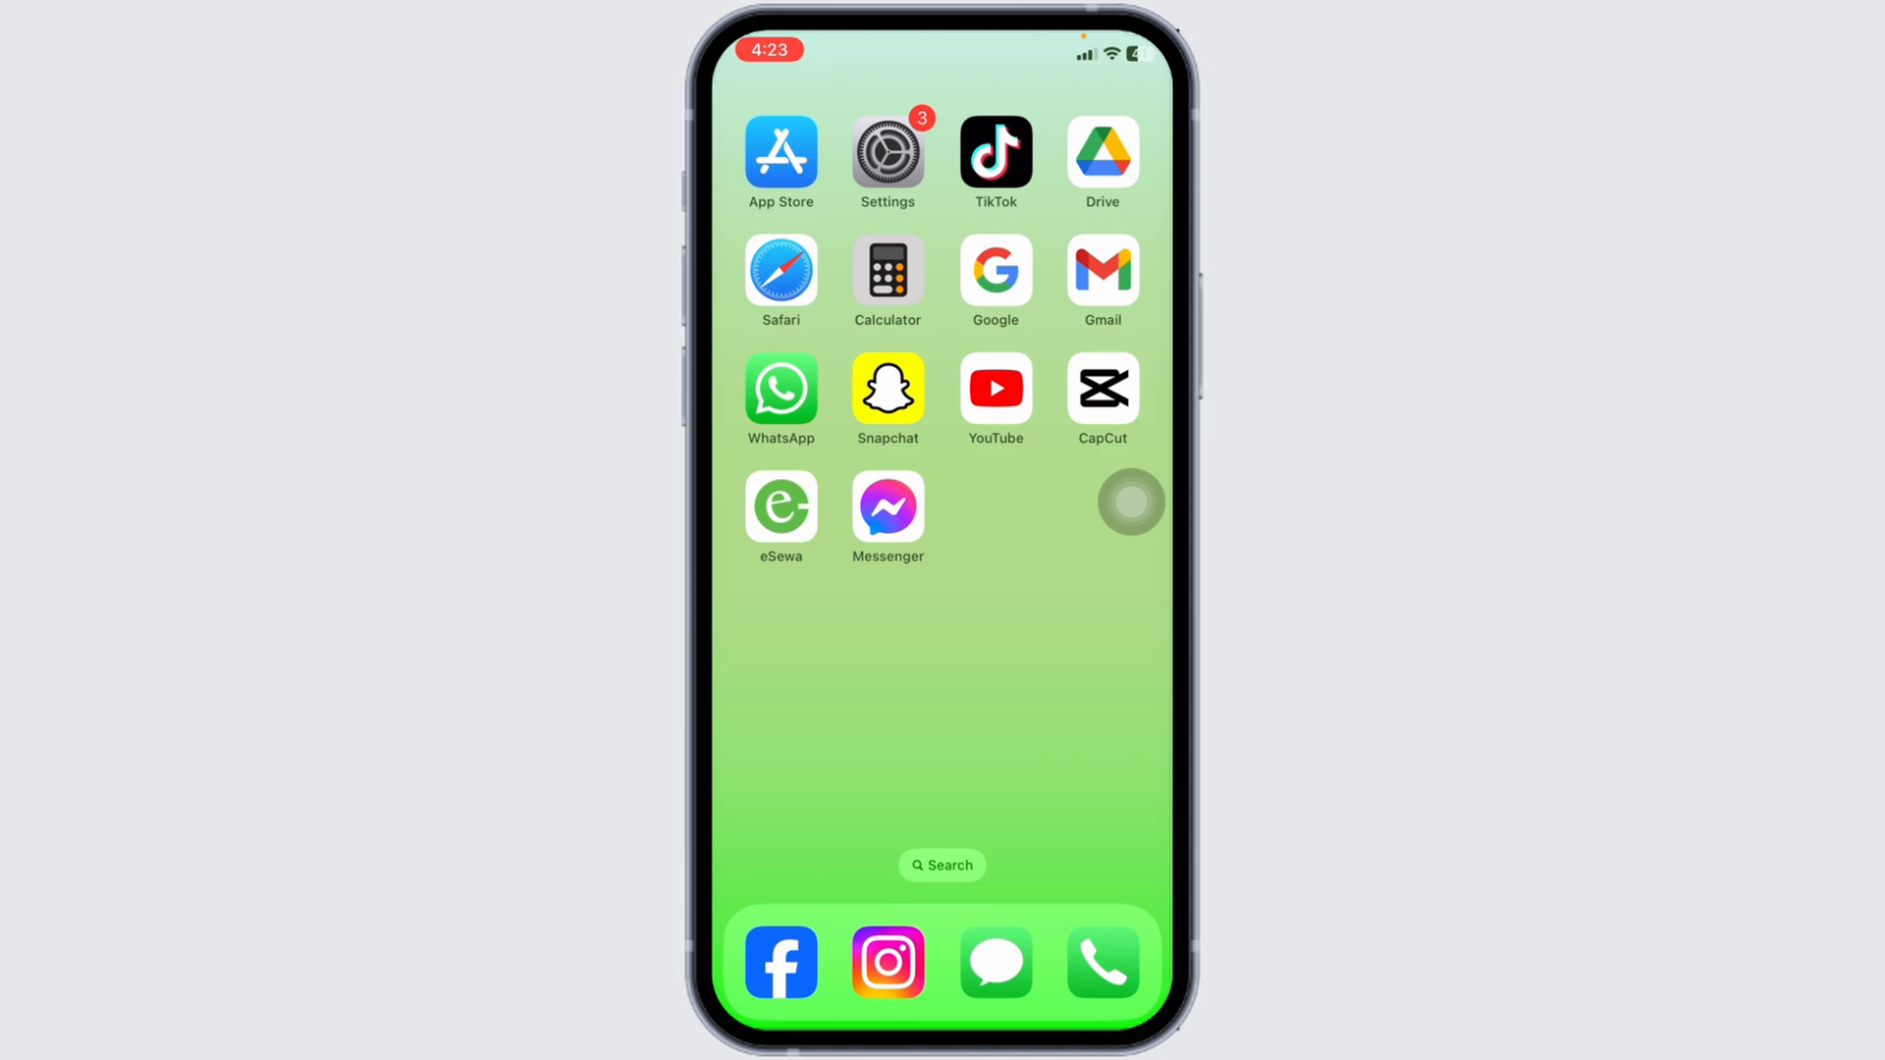
Launch Facebook and land on your own profile page
left_click(780, 962)
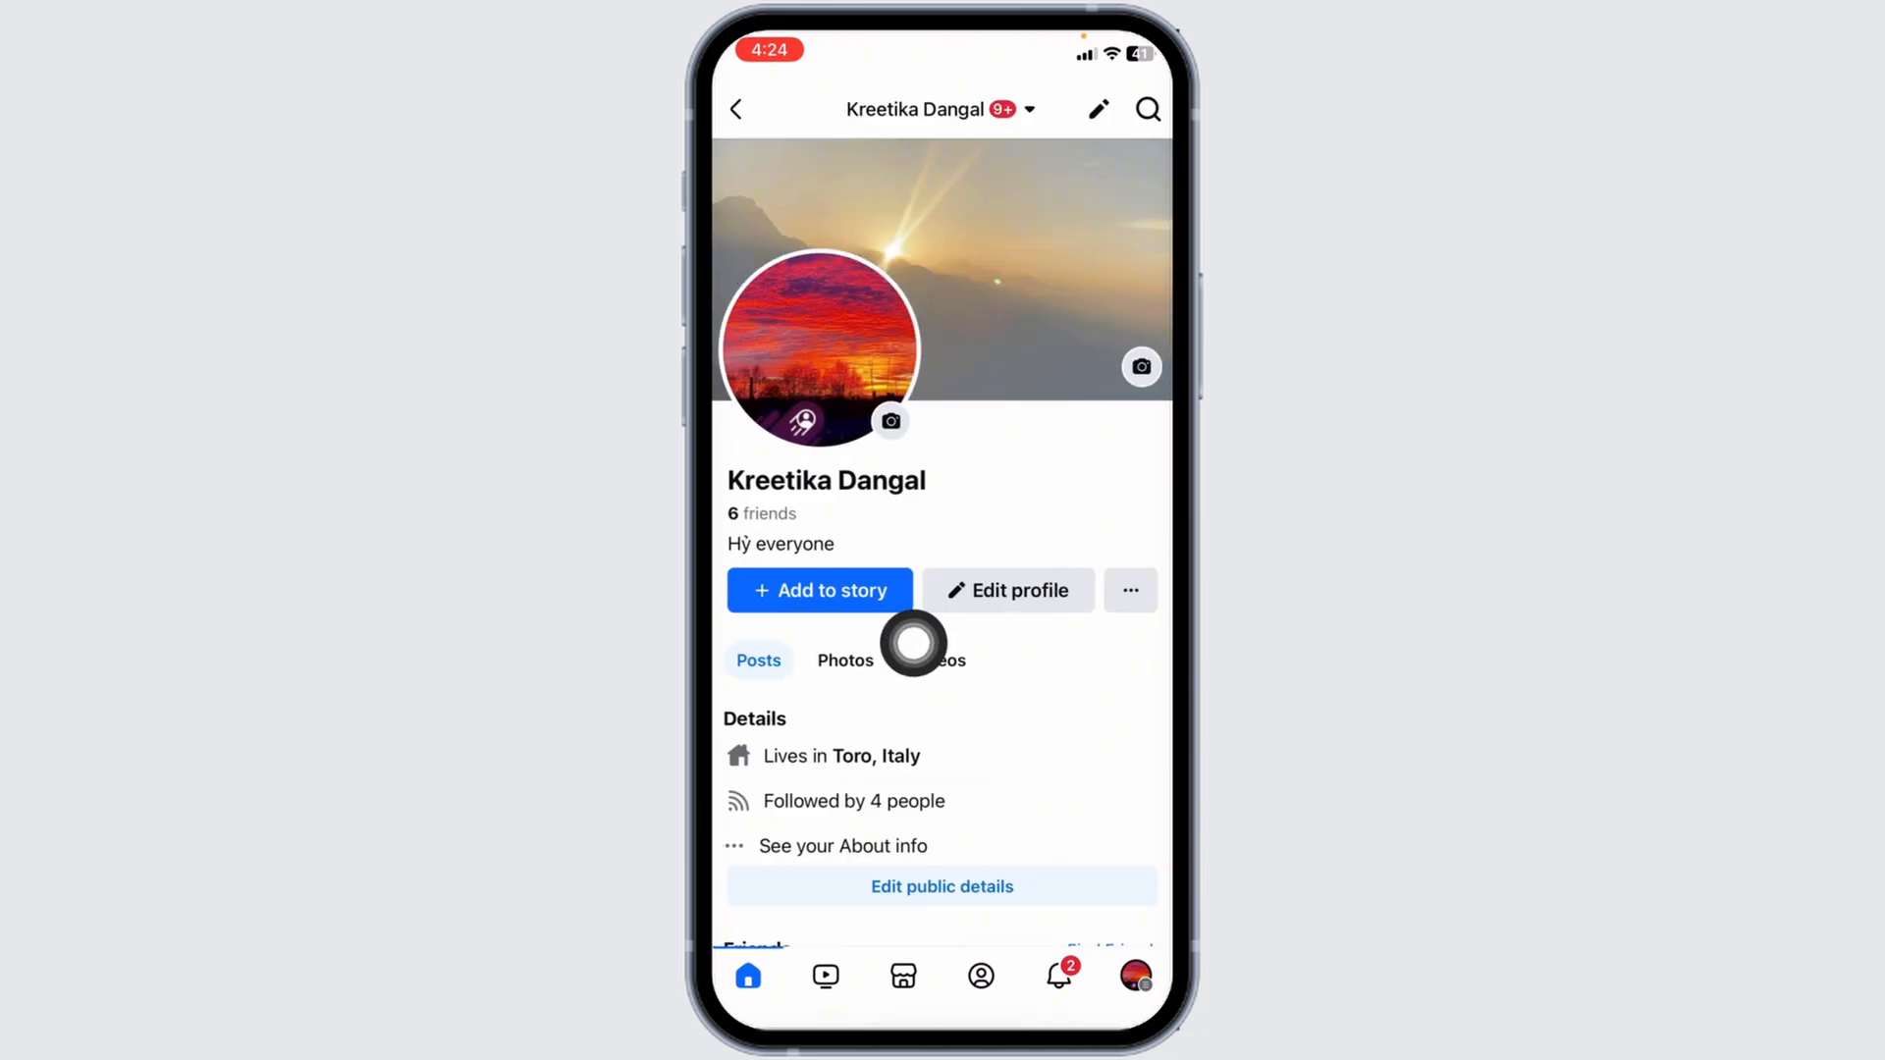
mouse_move(799, 736)
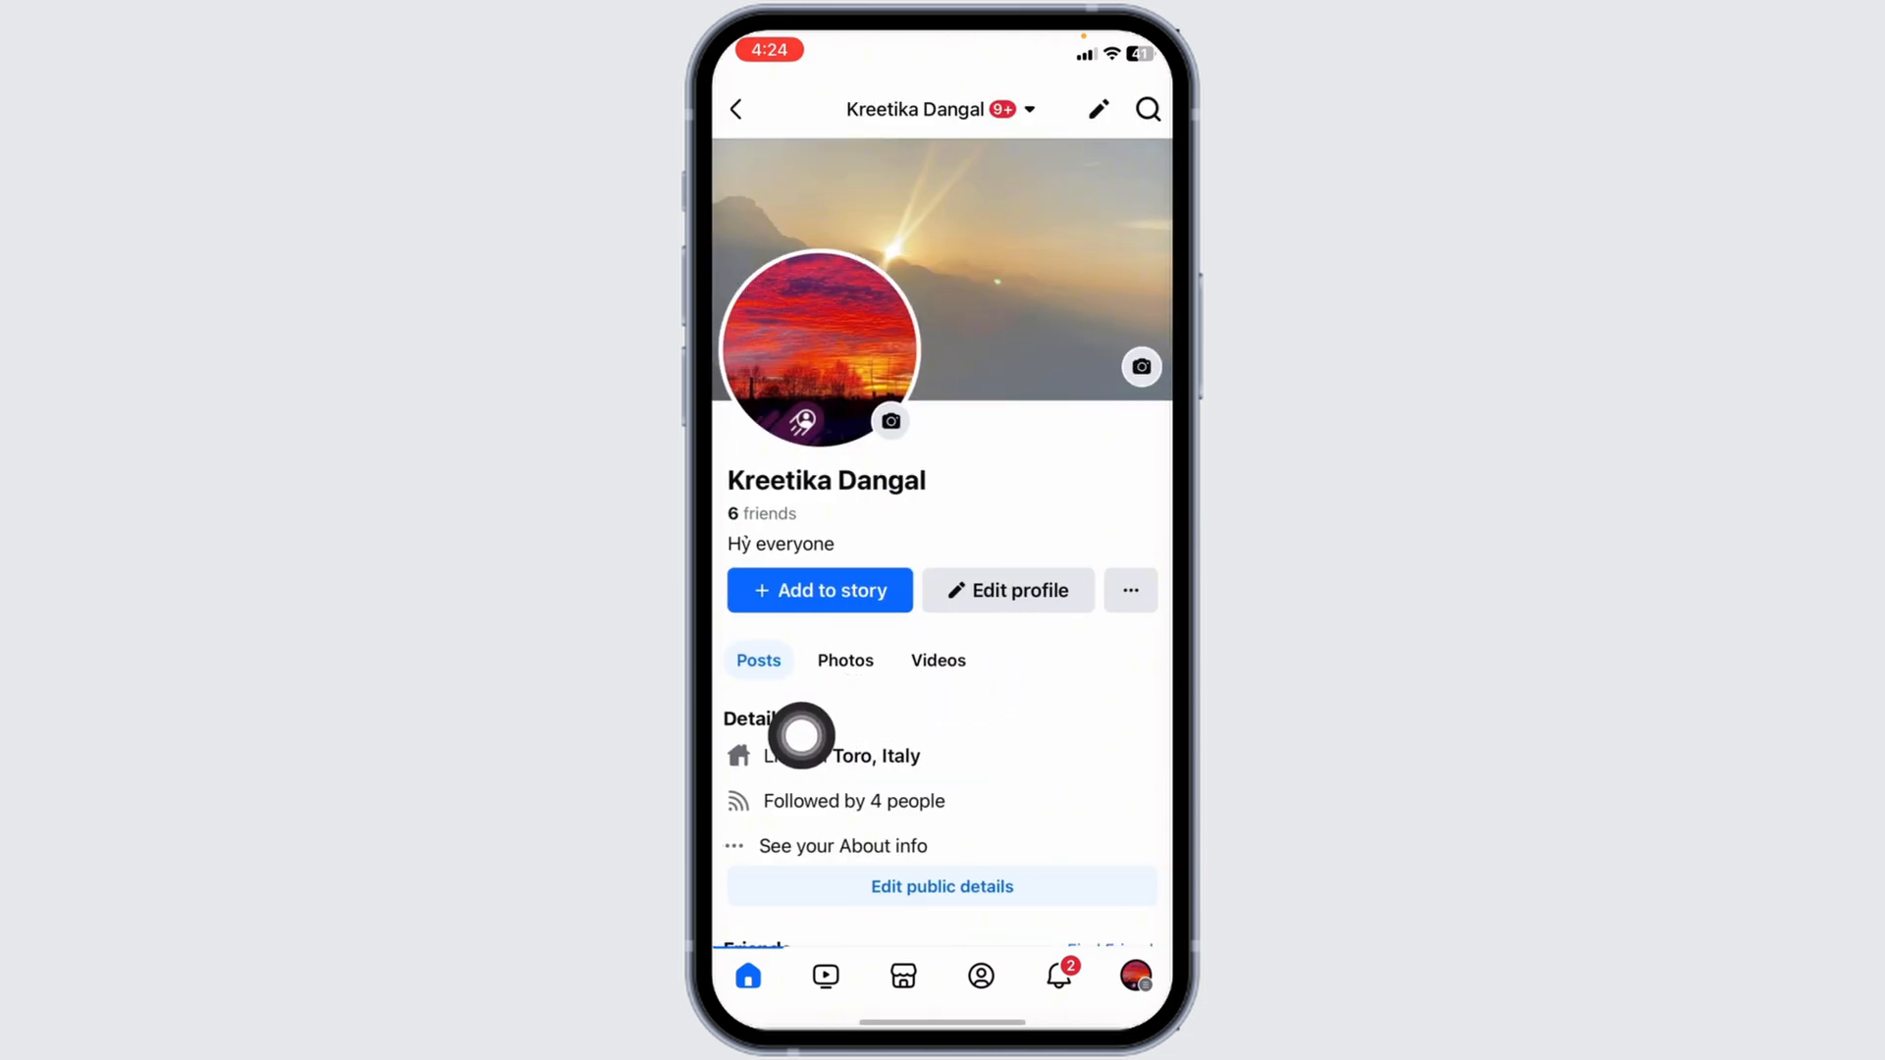
Show the profile's Photos section and its Albums list
left_click(844, 660)
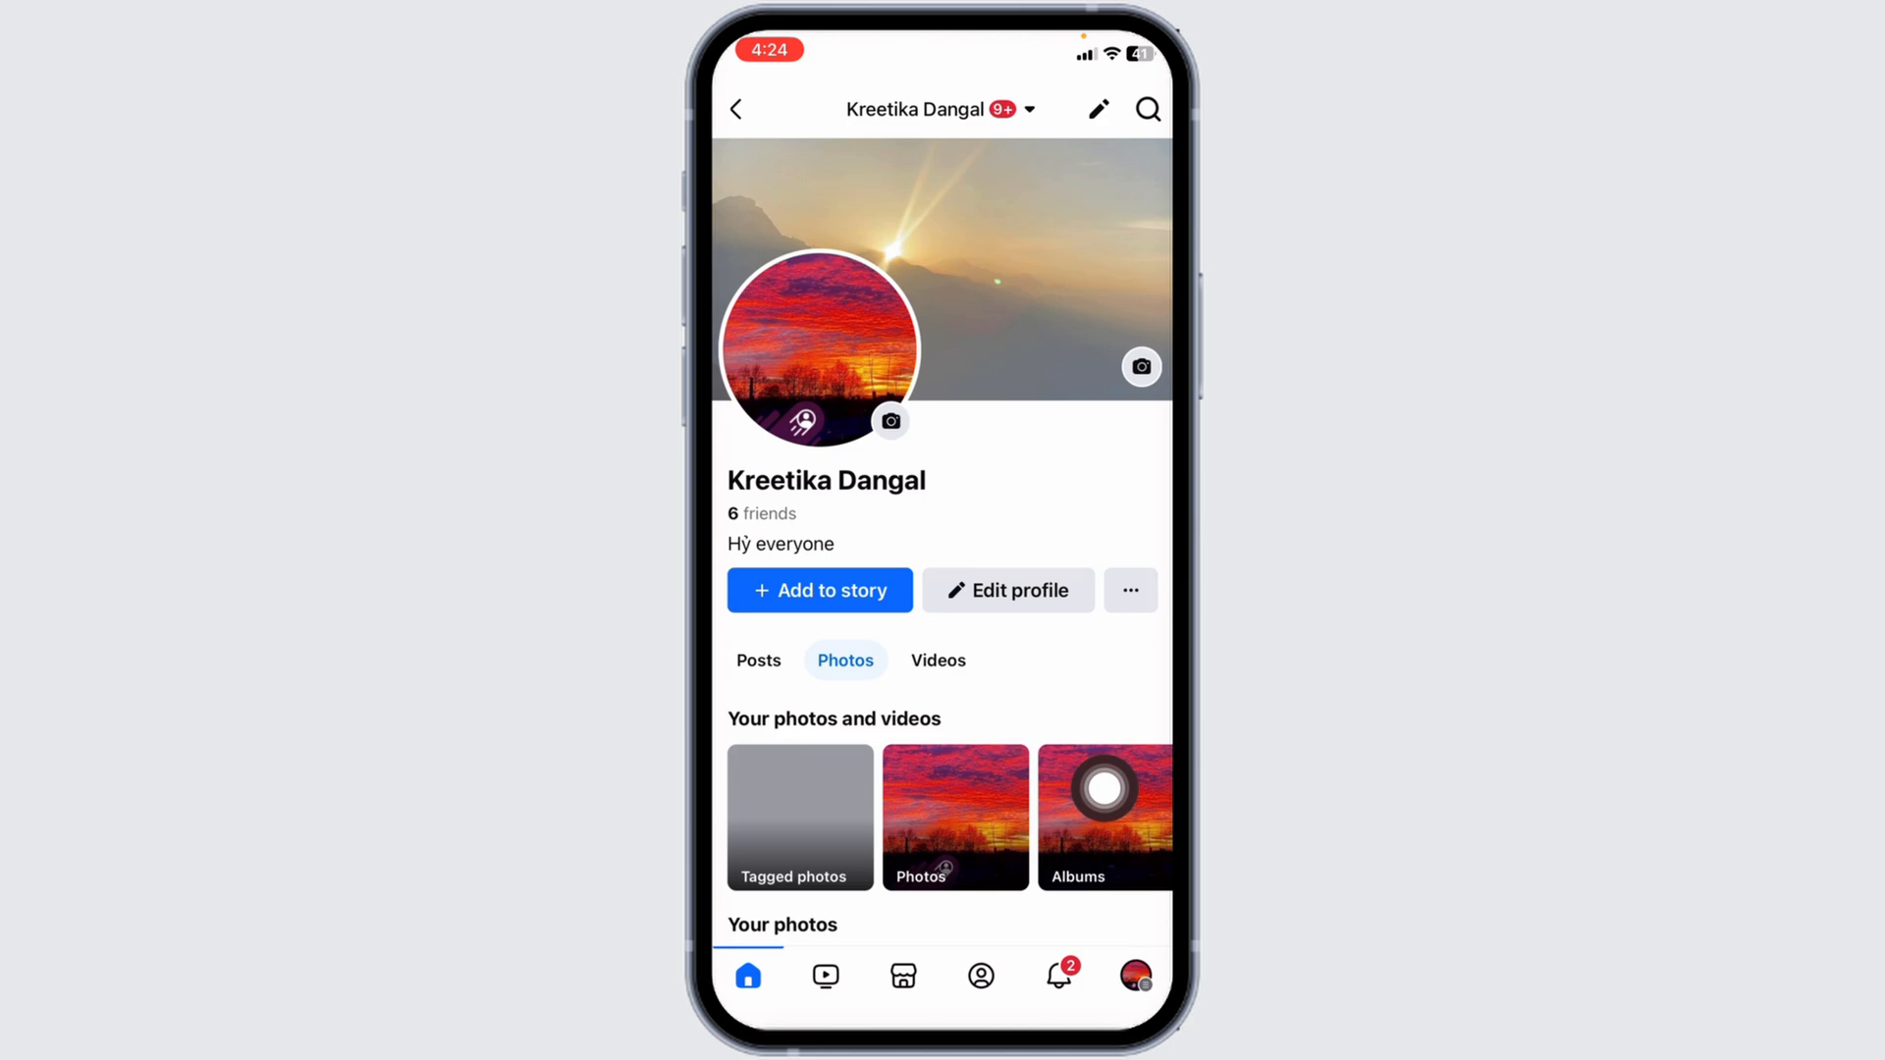
left_click(1101, 817)
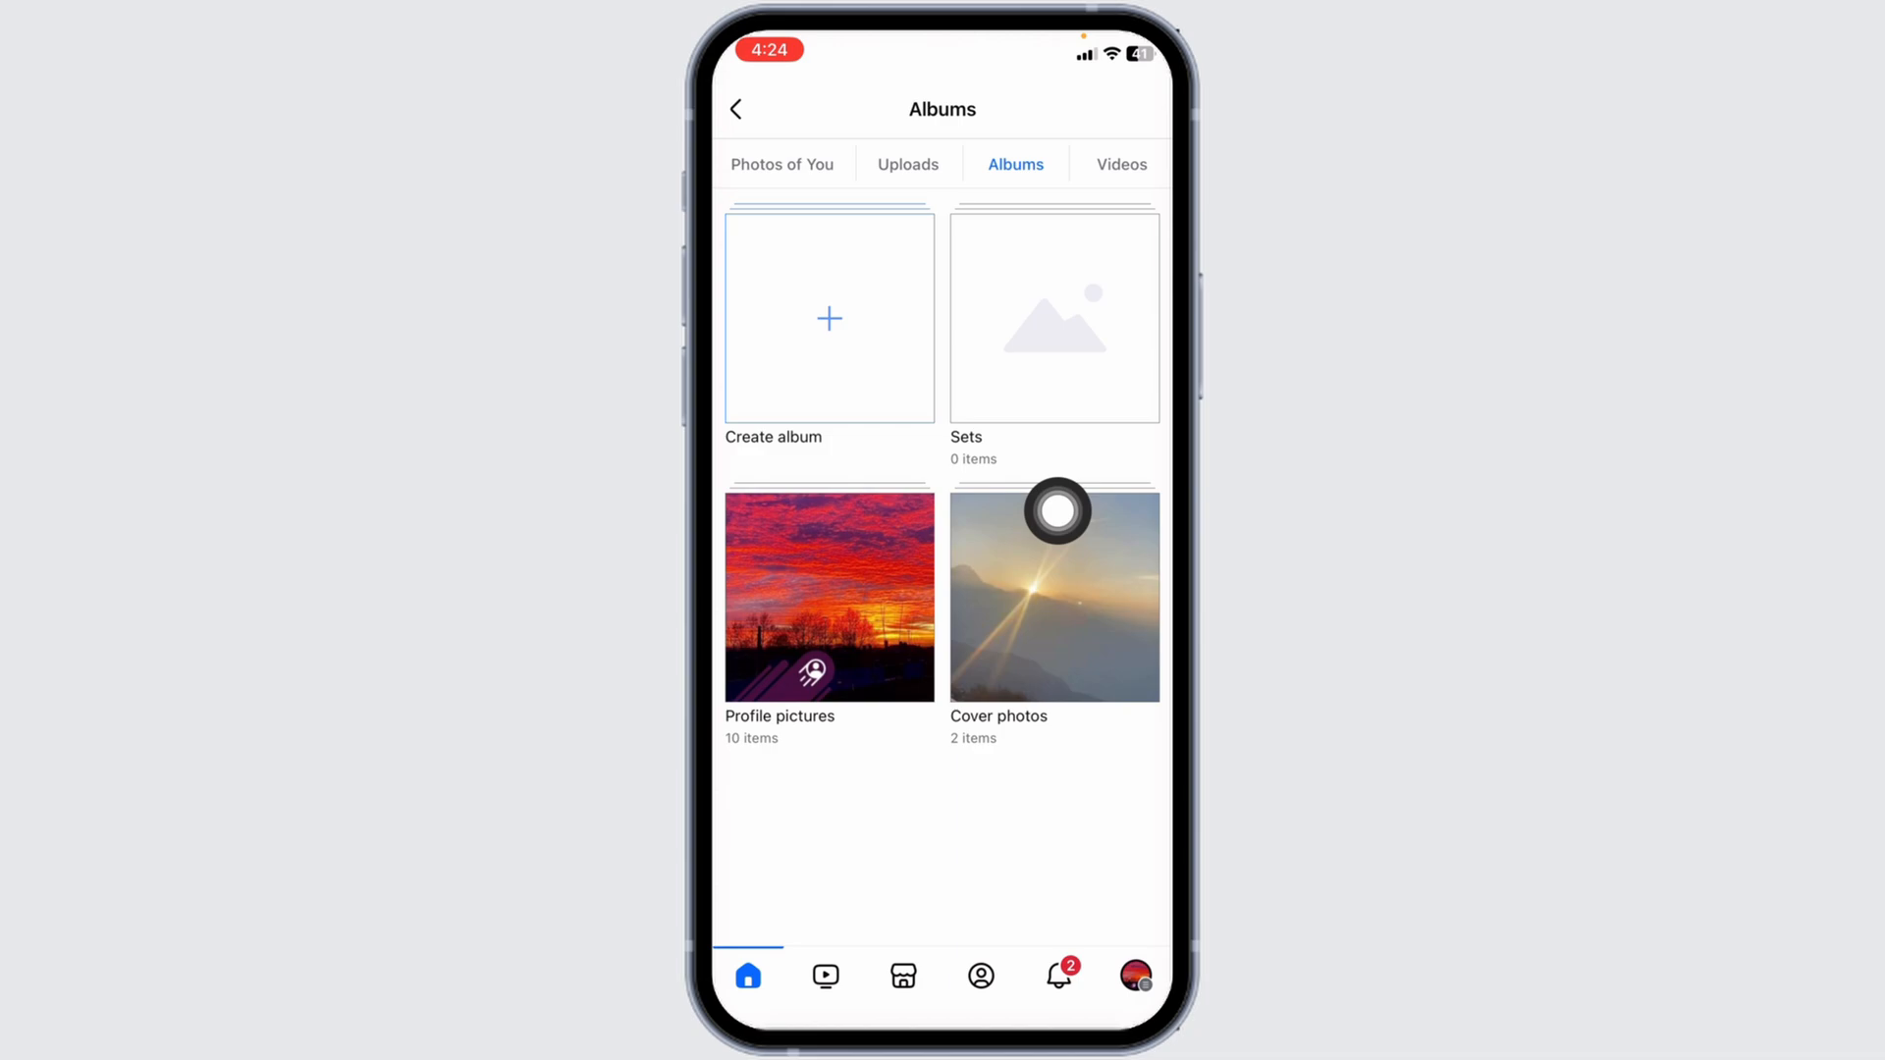
mouse_move(878, 426)
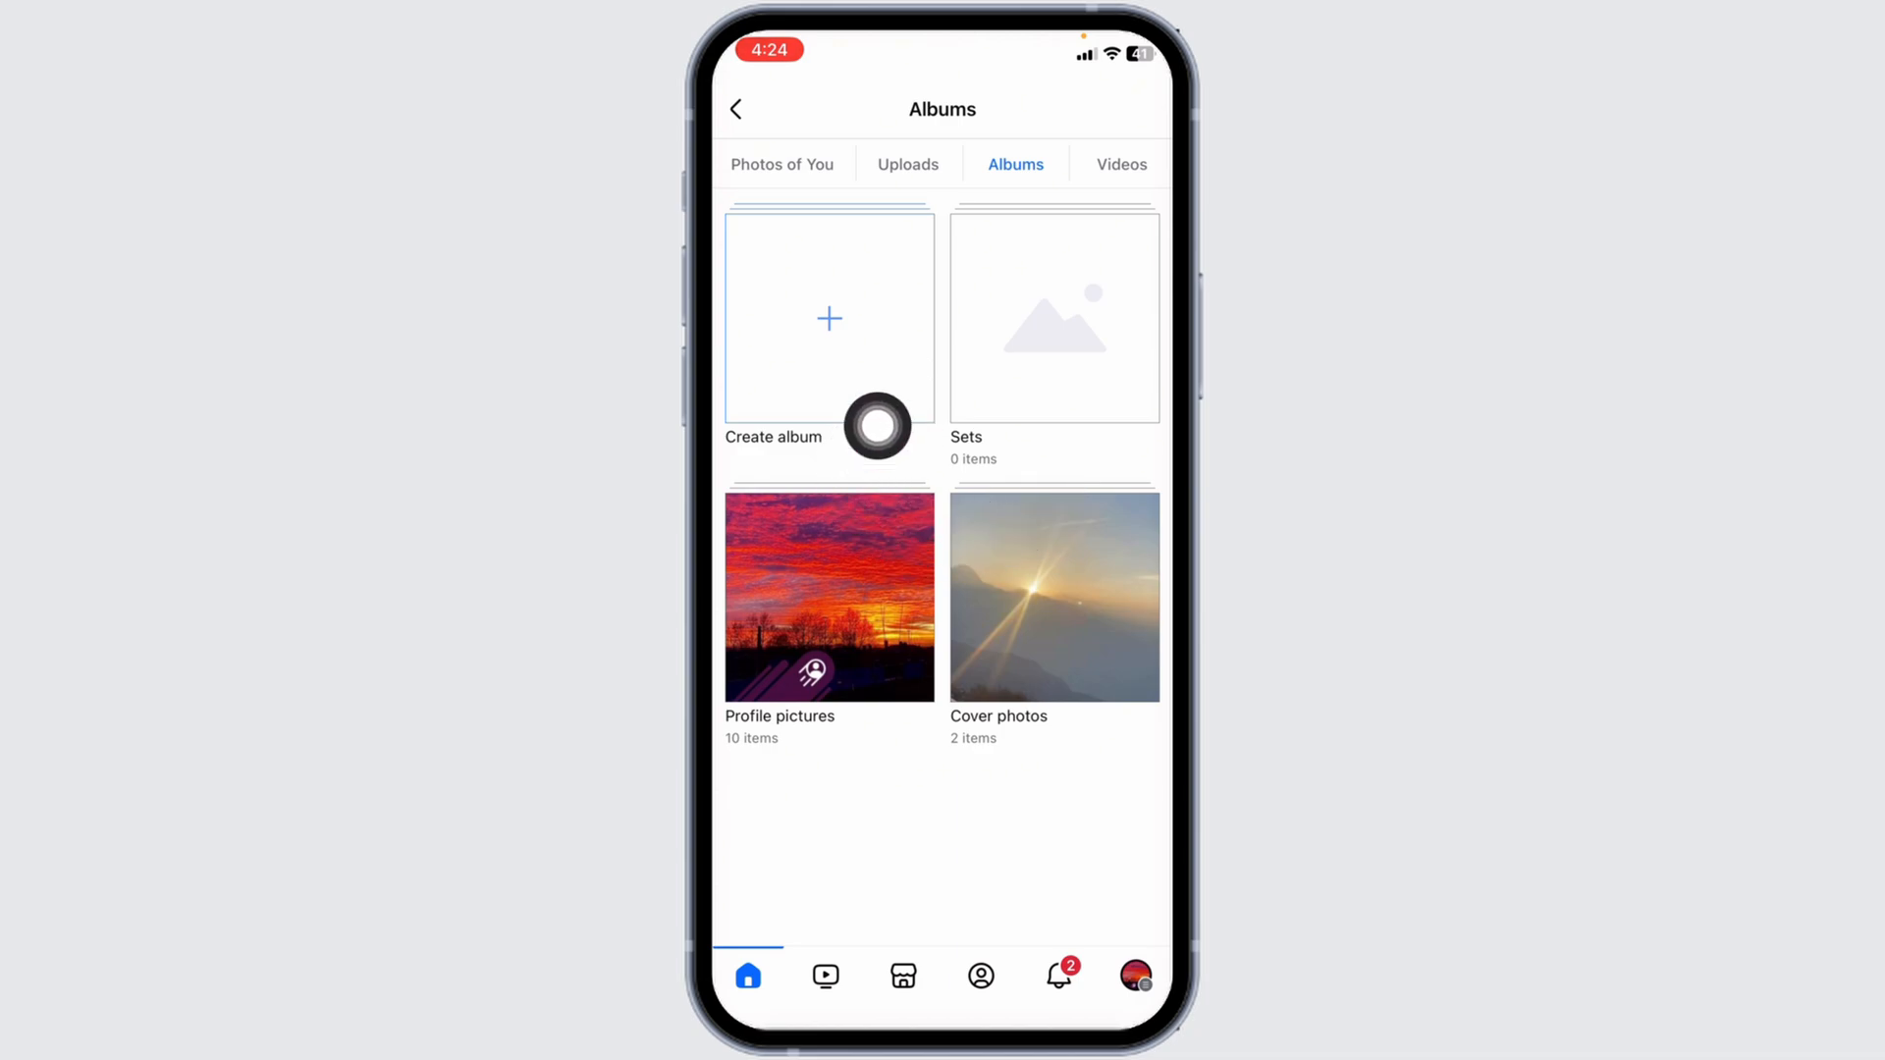
mouse_move(754, 638)
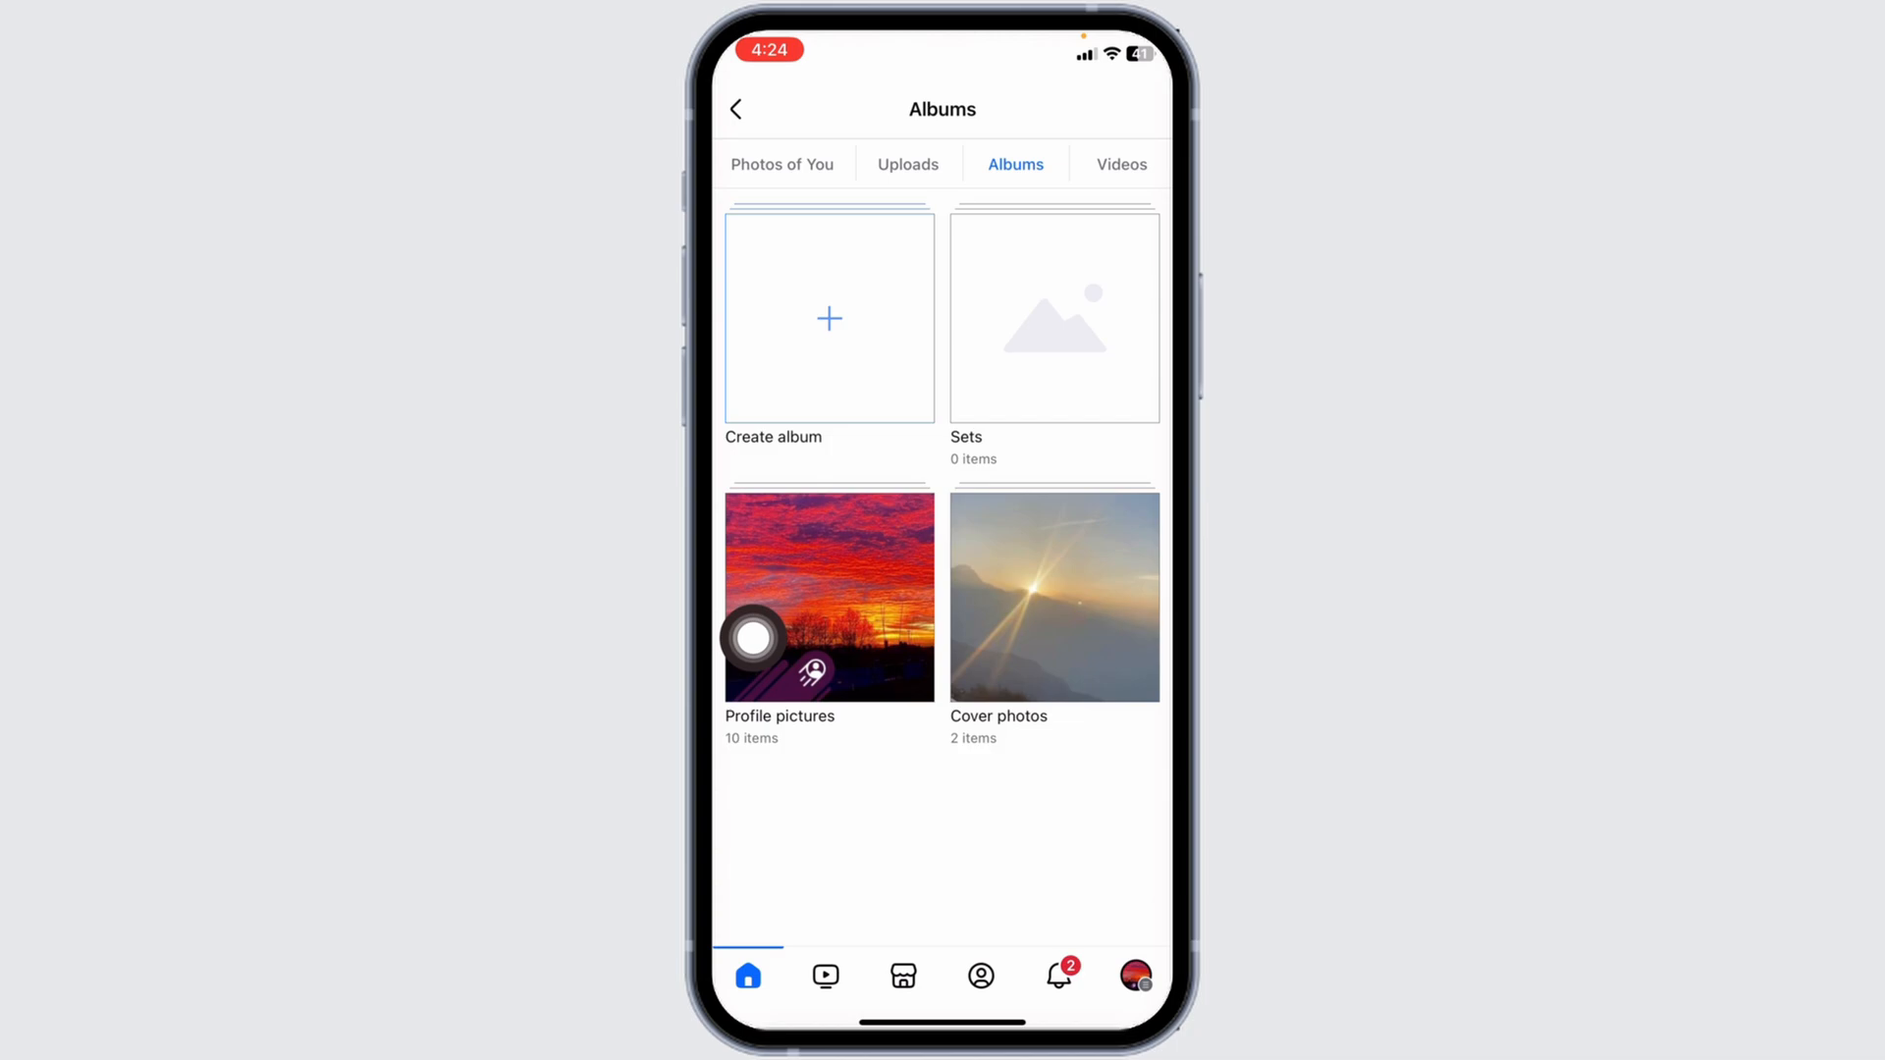
Choose two sunset photos from the camera roll for the Sets album and proceed
left_click(1052, 318)
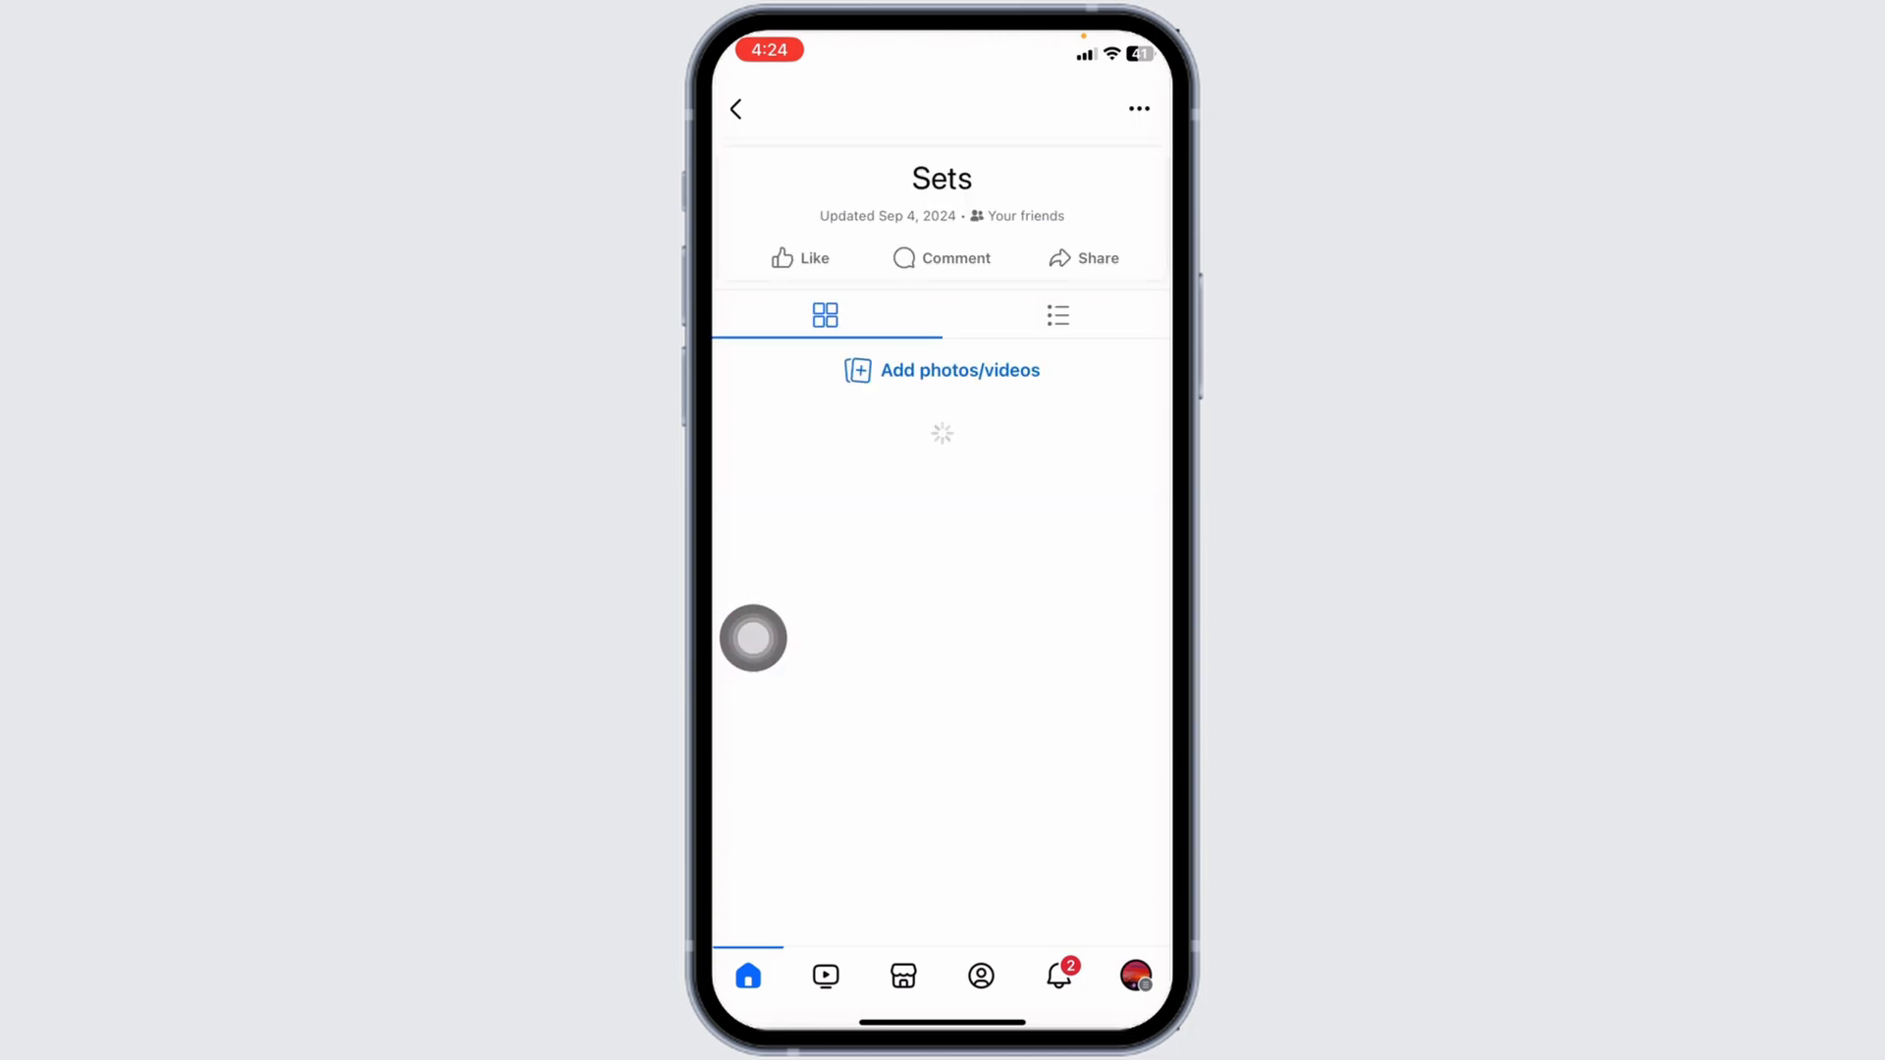
mouse_move(1132, 448)
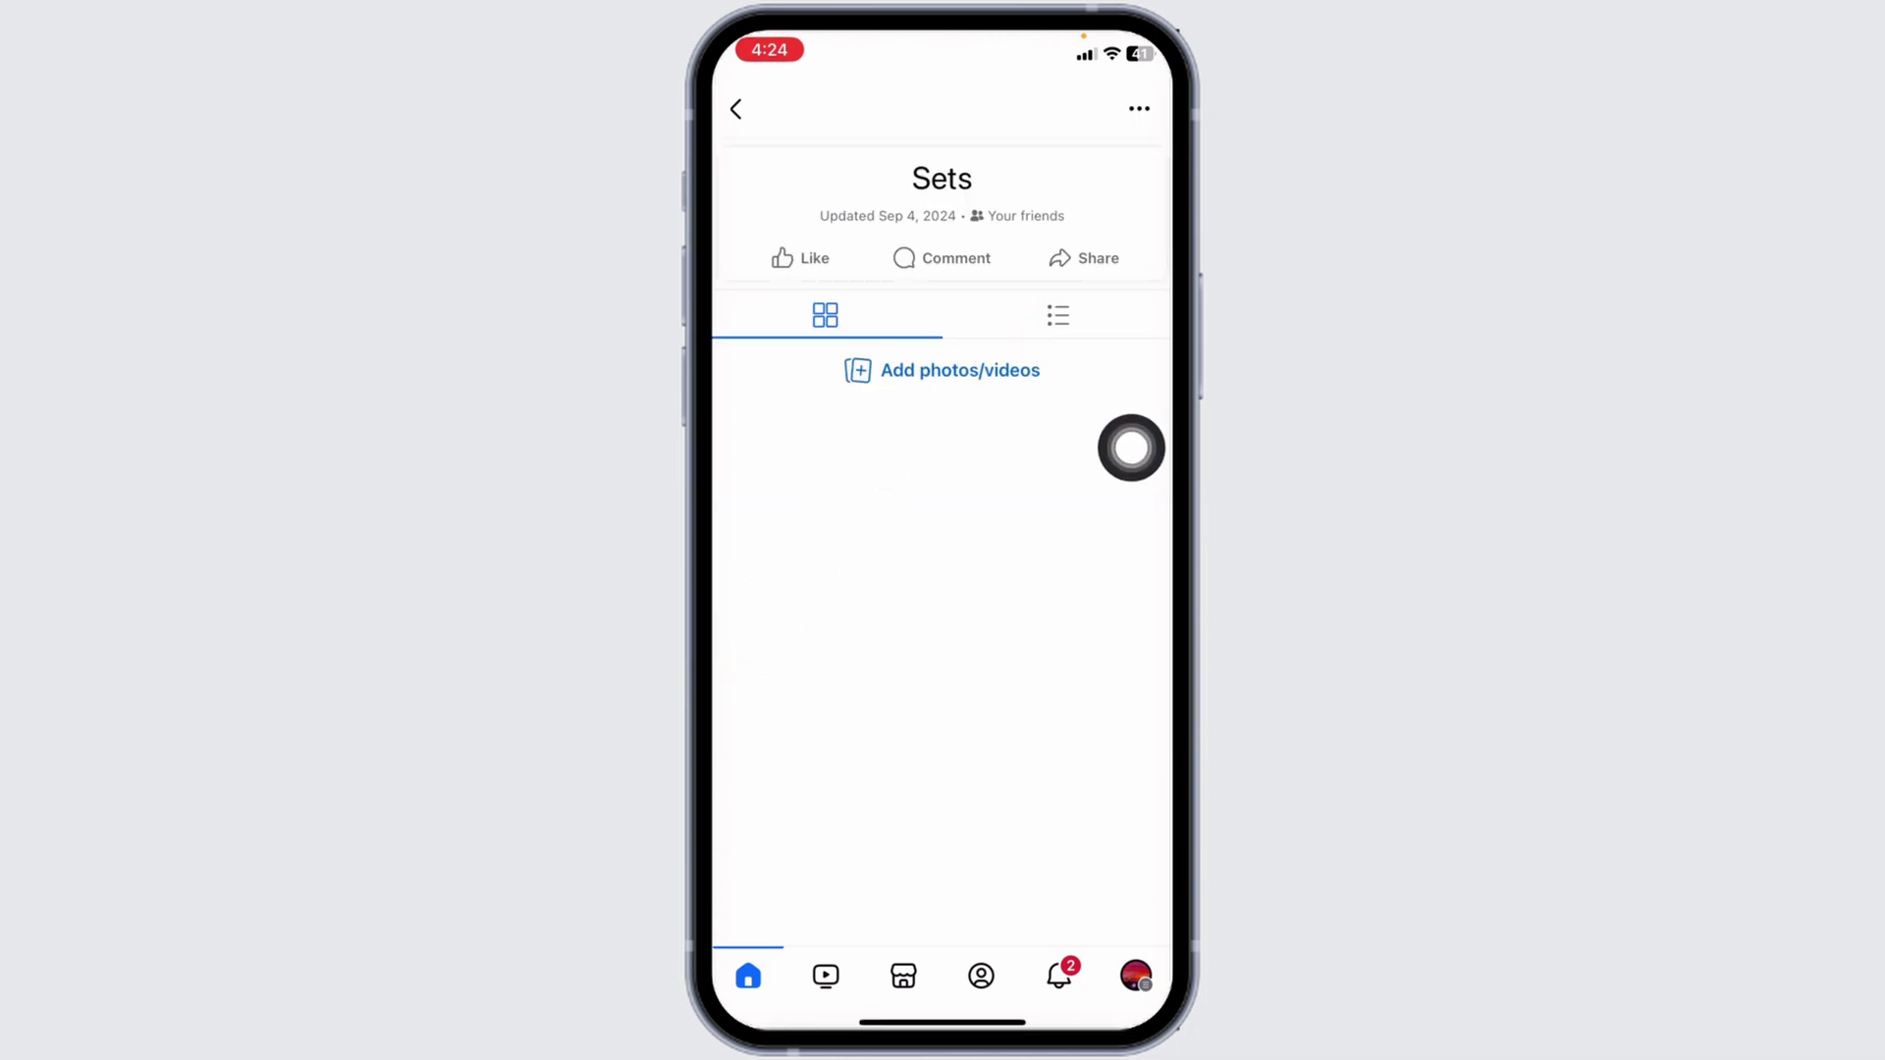
left_click(941, 369)
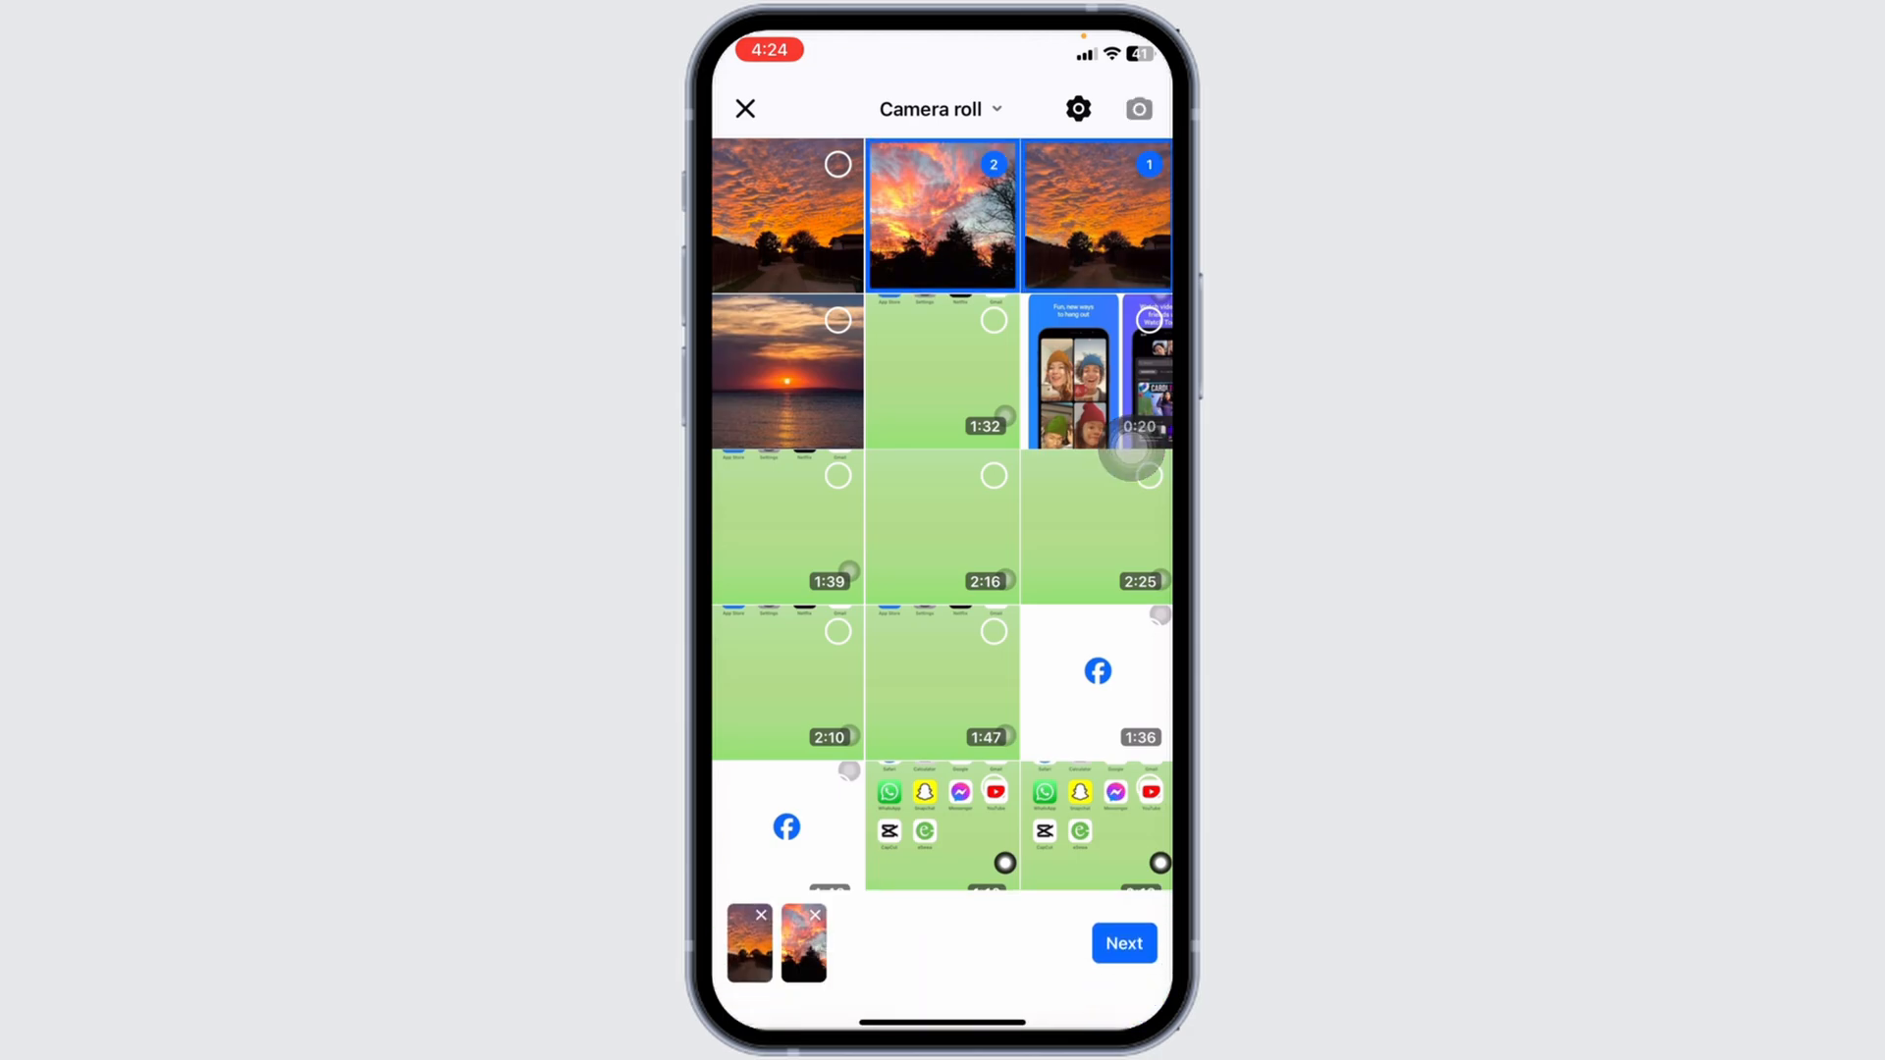
left_click(1122, 942)
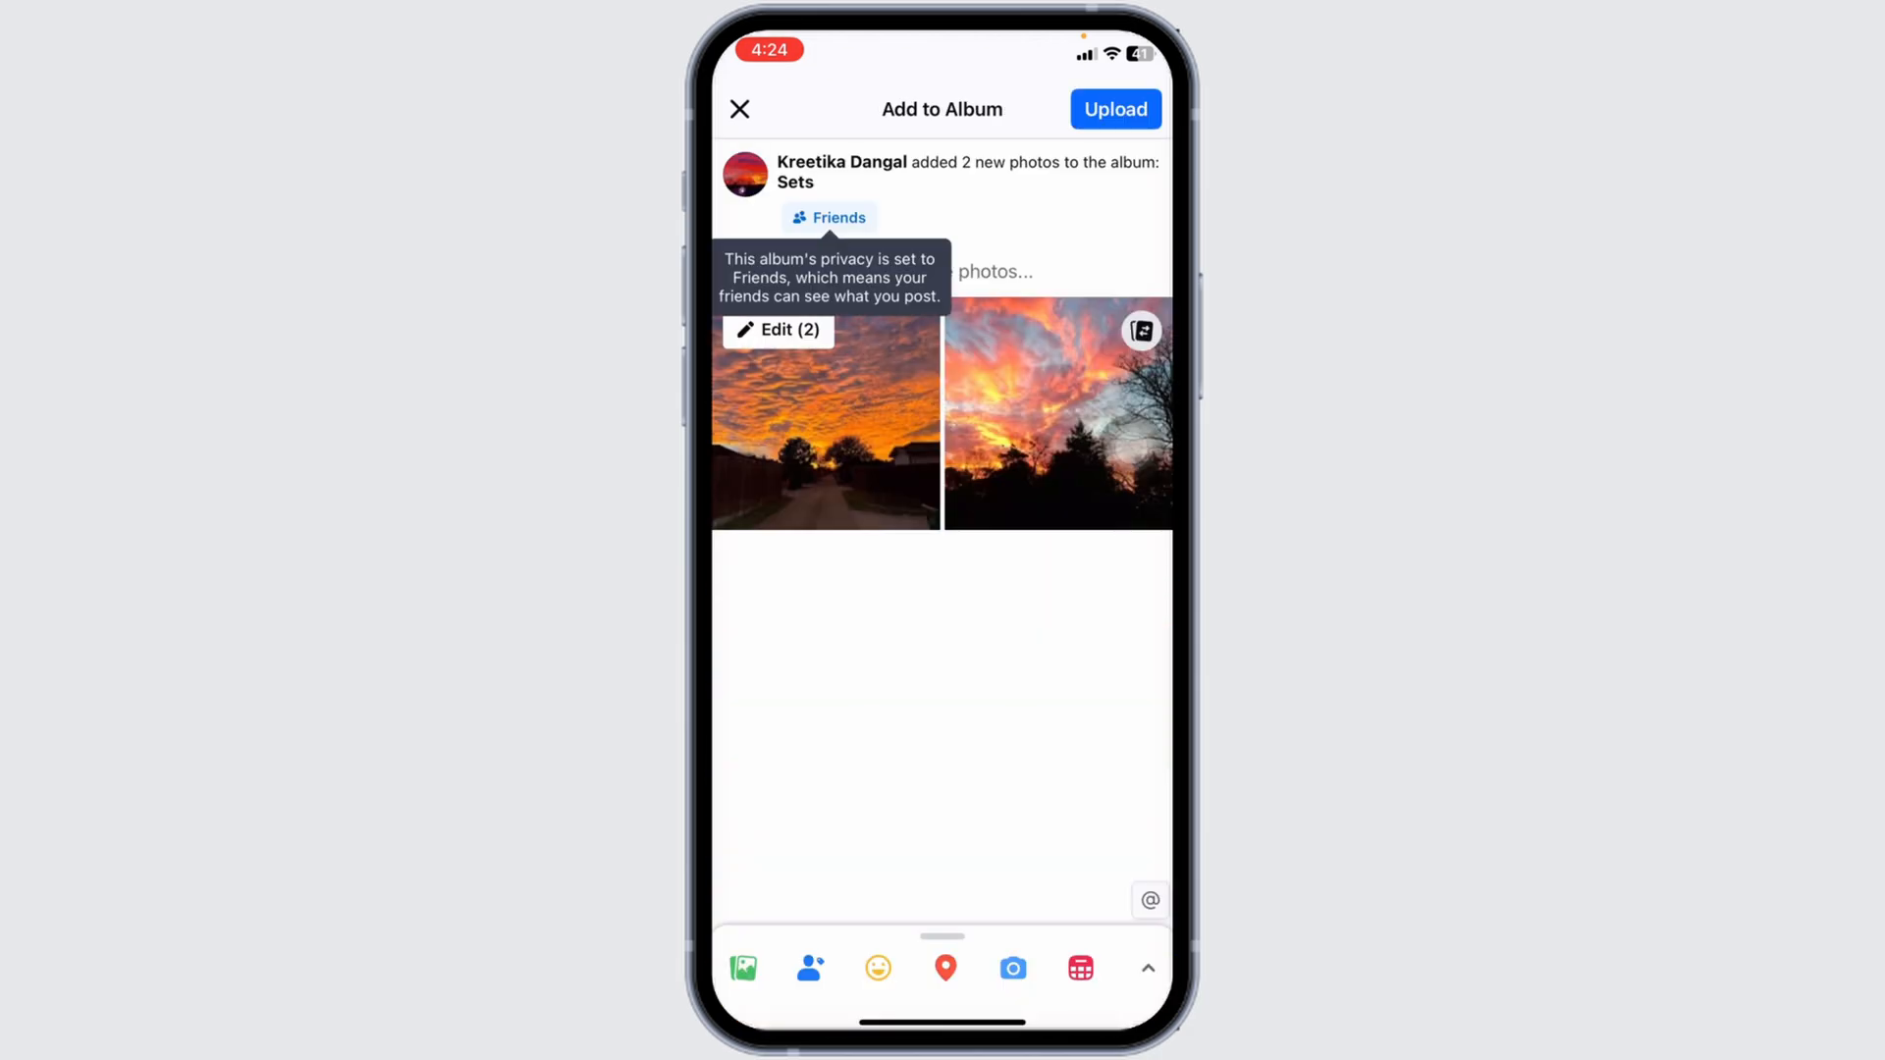